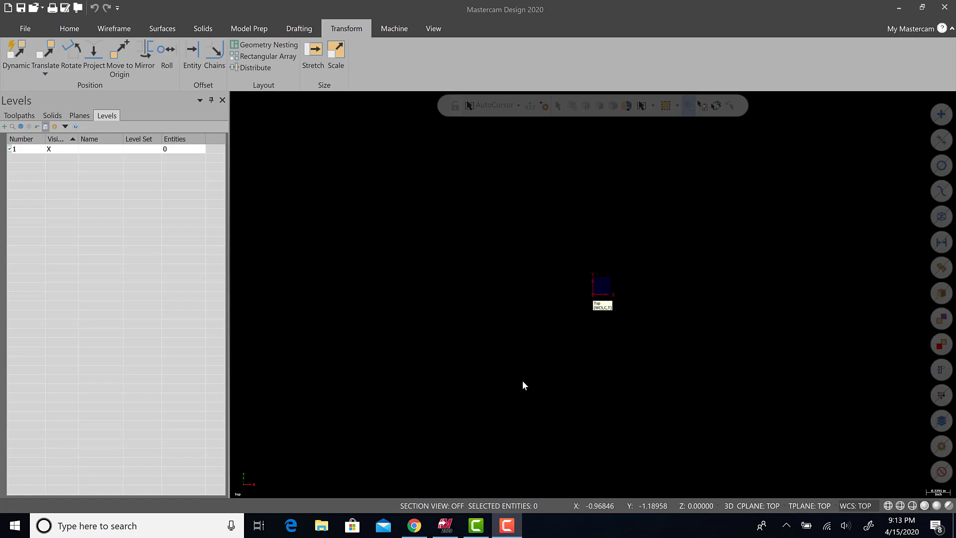
mouse_move(16, 137)
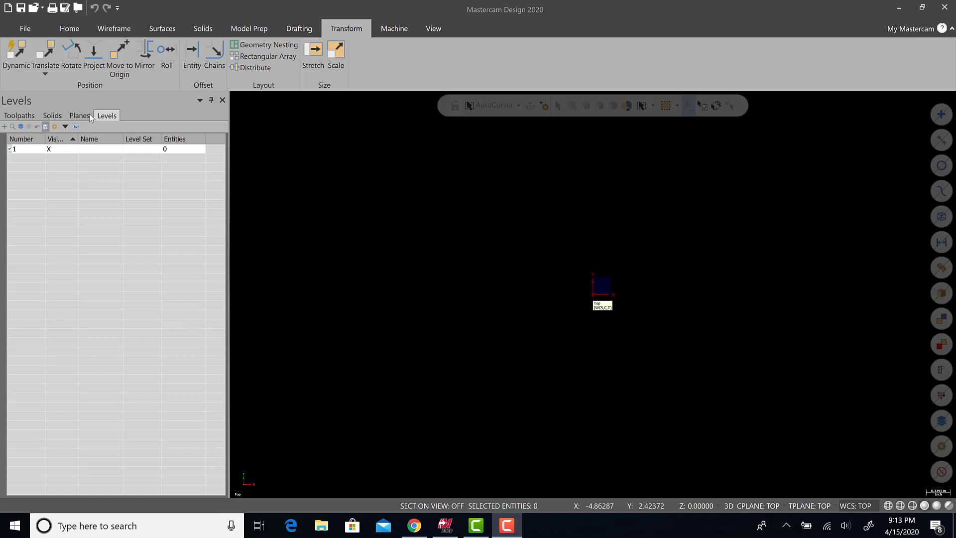
Check the Solids list, return to the Levels manager, and show the View ribbon.
click(52, 115)
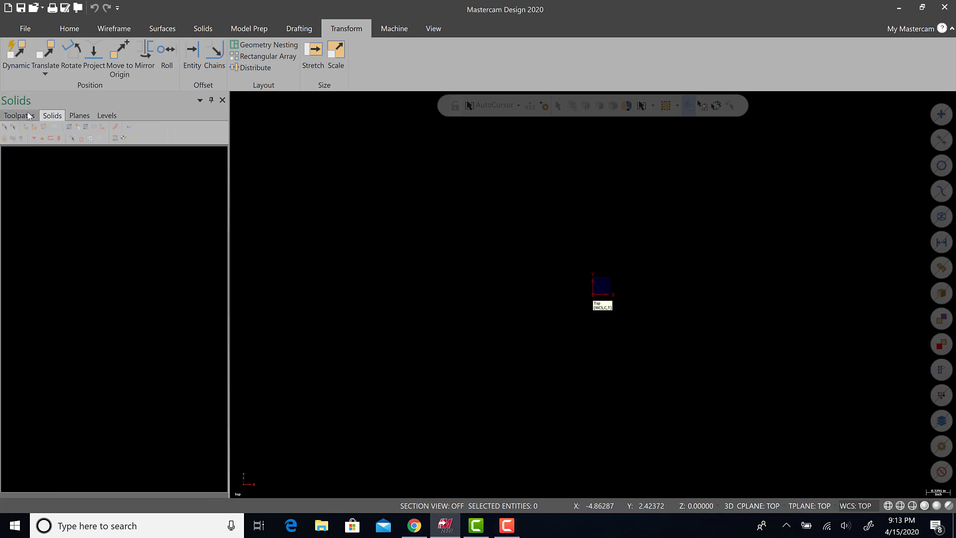
click(106, 115)
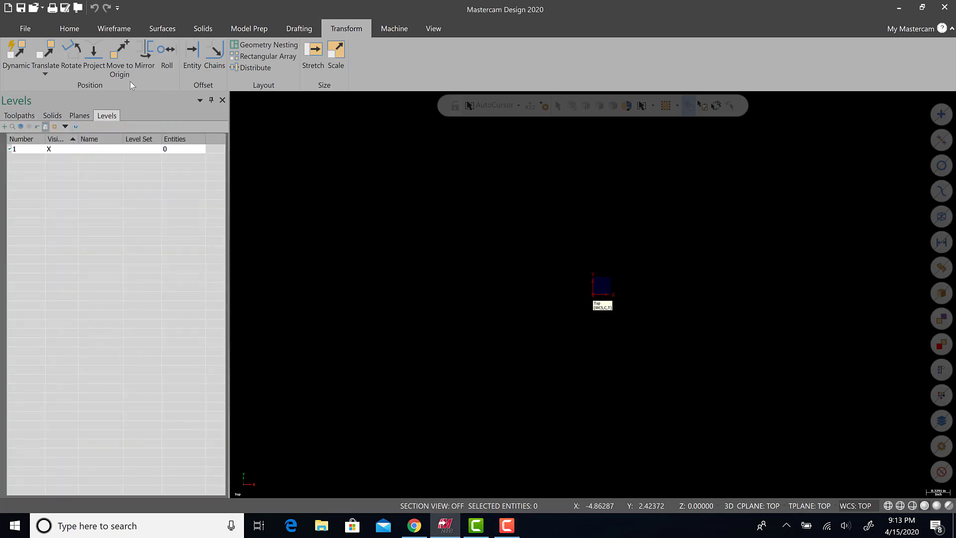
mouse_move(394, 28)
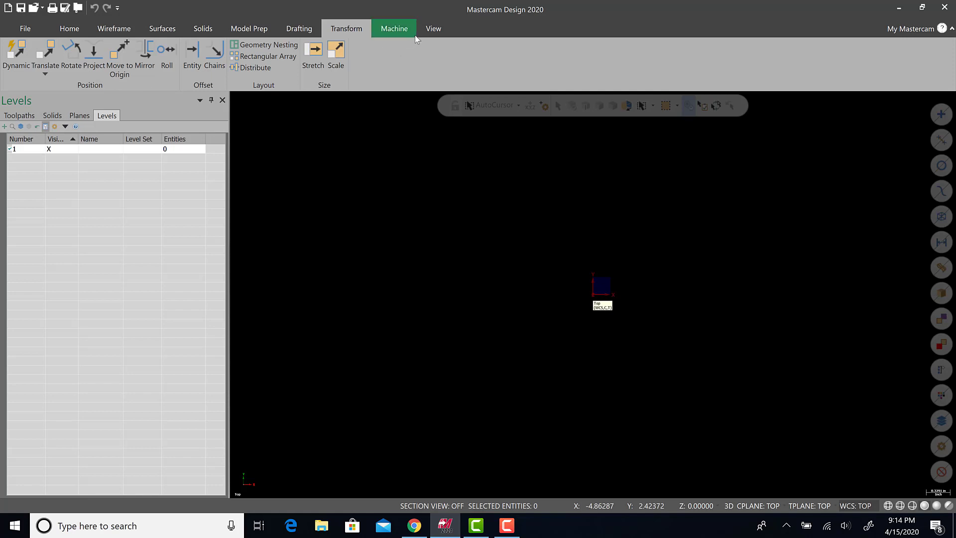
click(433, 28)
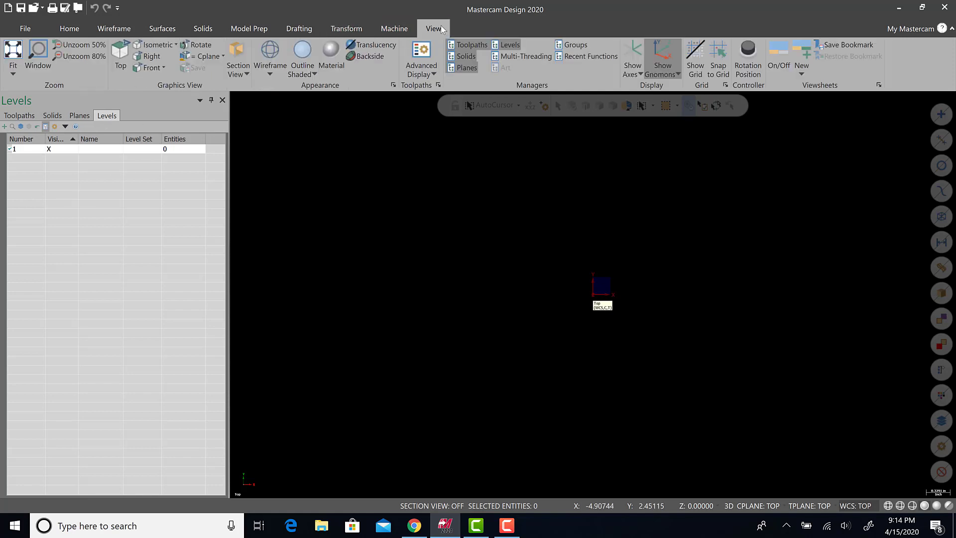
mouse_move(510, 45)
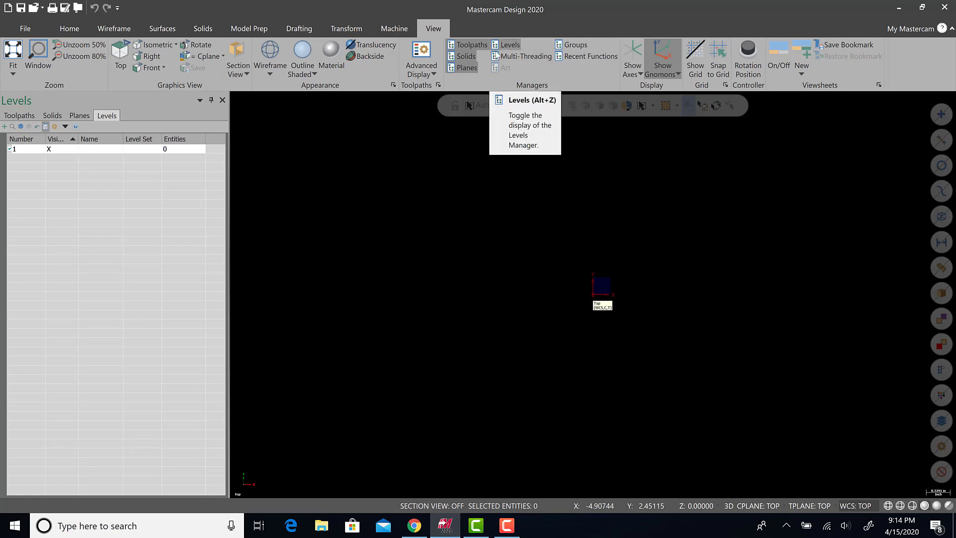
mouse_move(99, 152)
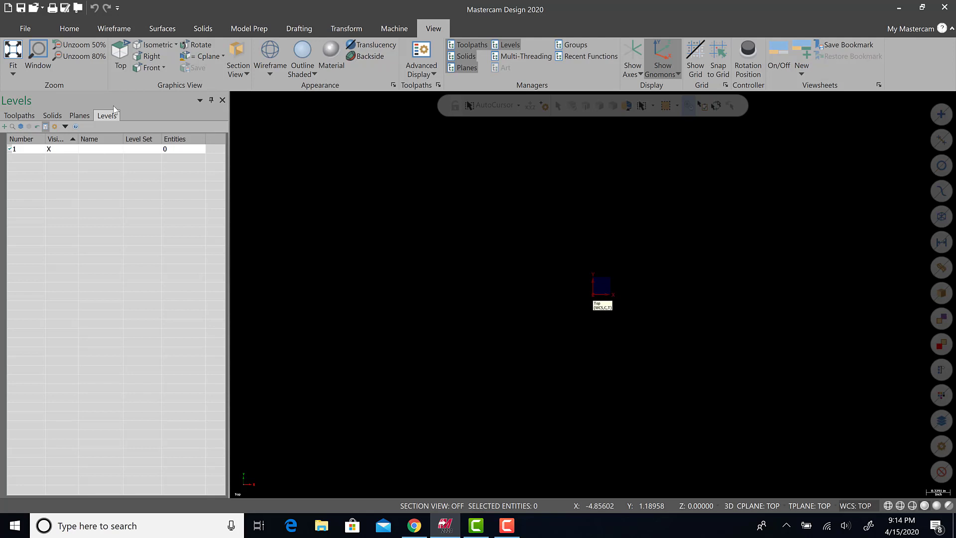
Draw a center-anchored rectangle, width 3.0 and height 3, at the origin.
click(114, 29)
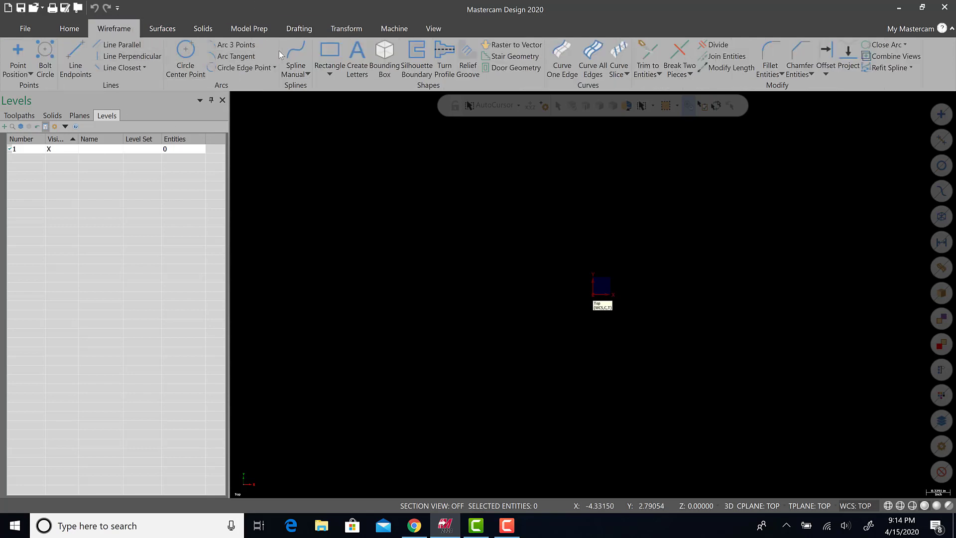
click(329, 55)
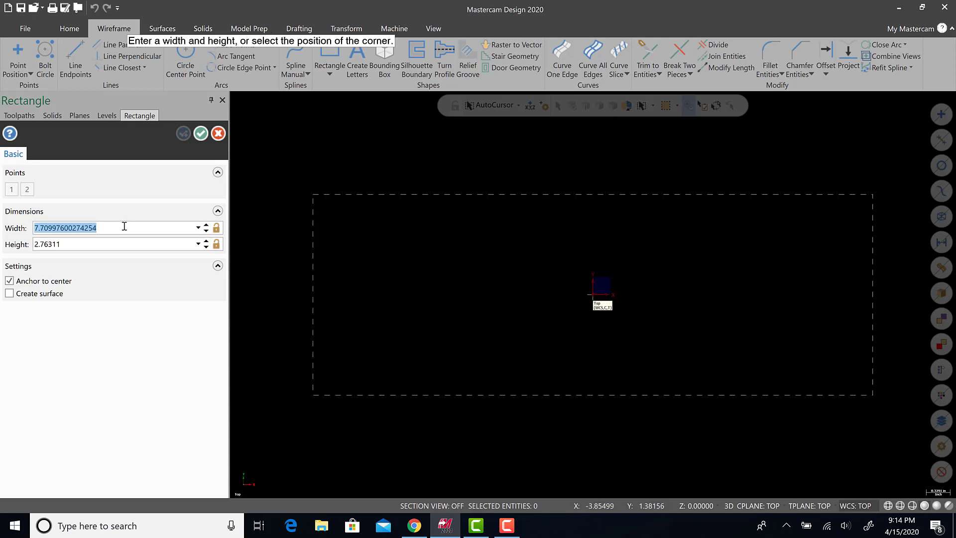
text(3.0)
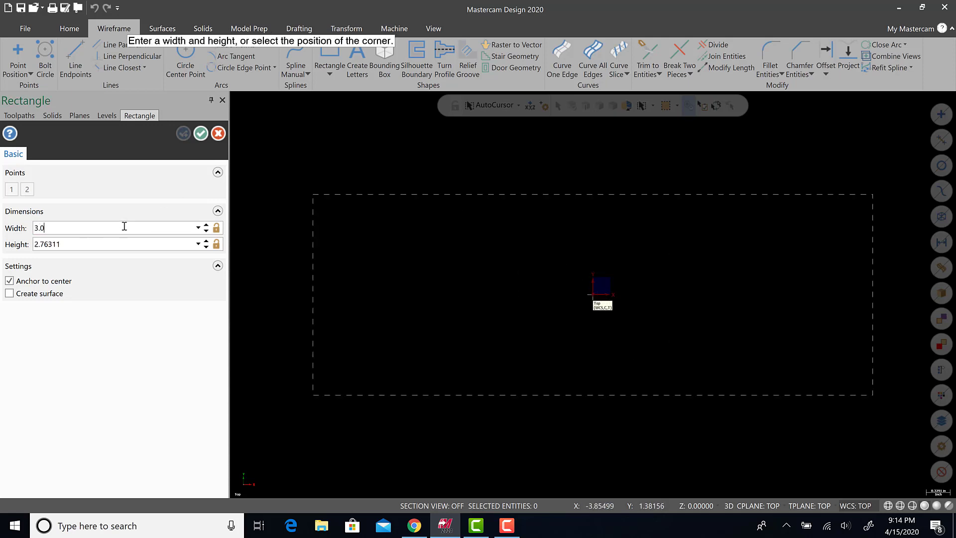
text(3.0)
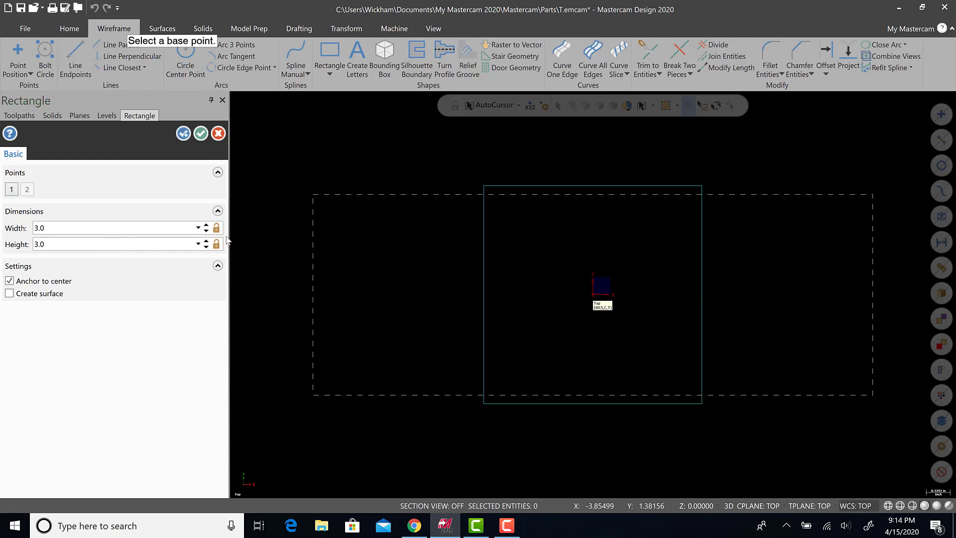
click(106, 115)
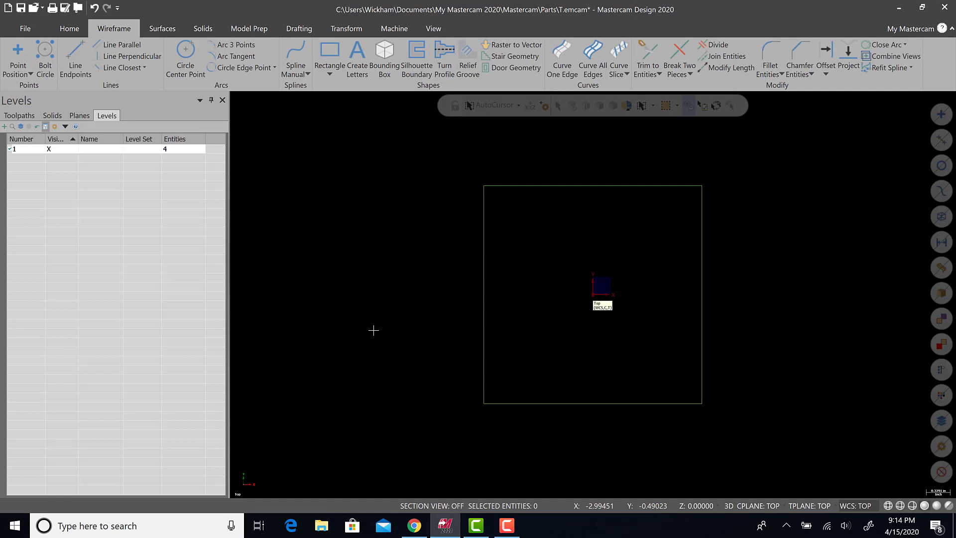
Rename level 1 to STOCK and create level 2 named HOLES.
click(101, 148)
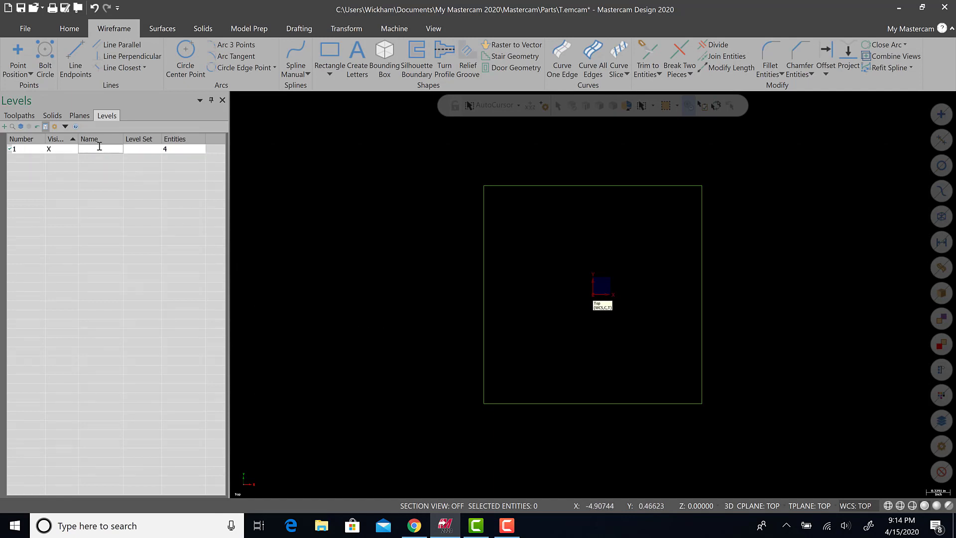
text(STOCK)
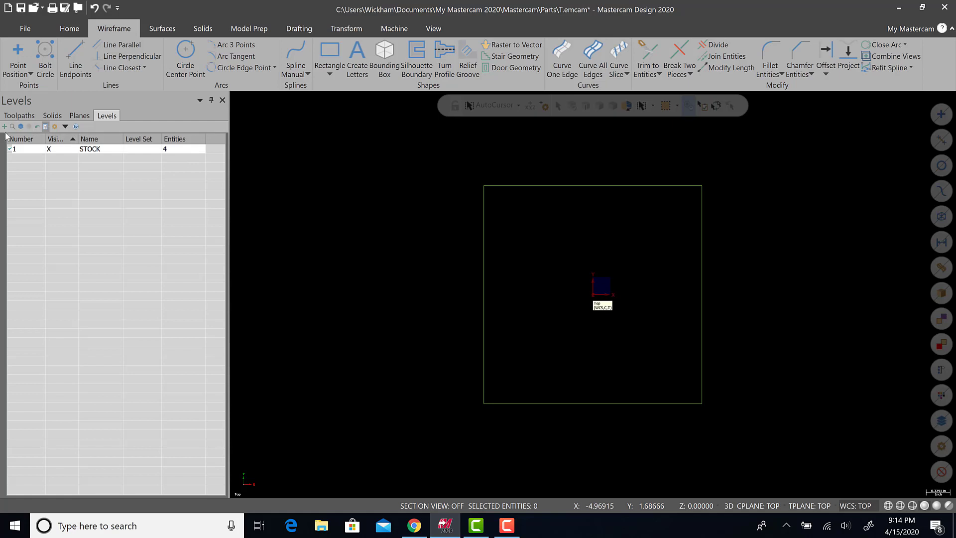
mouse_move(45, 157)
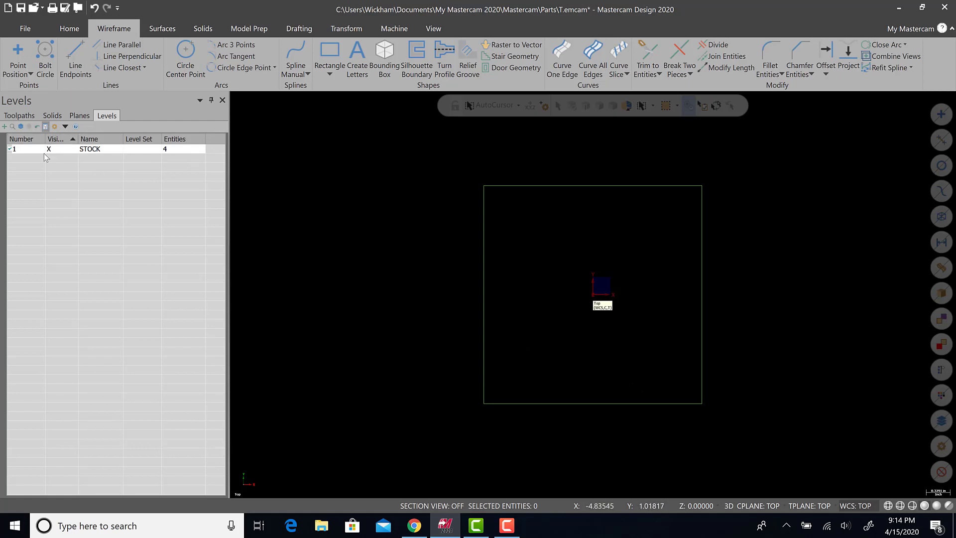
click(5, 127)
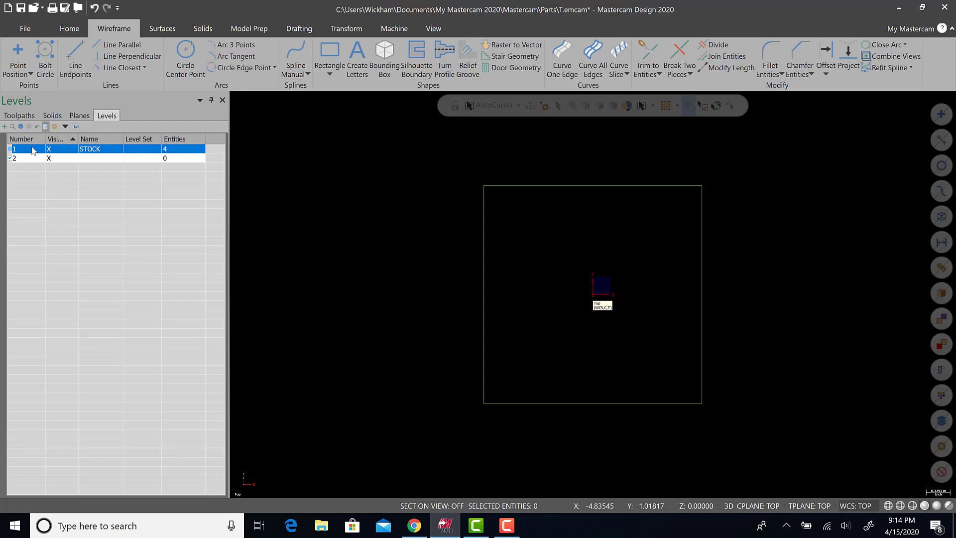
double_click(101, 158)
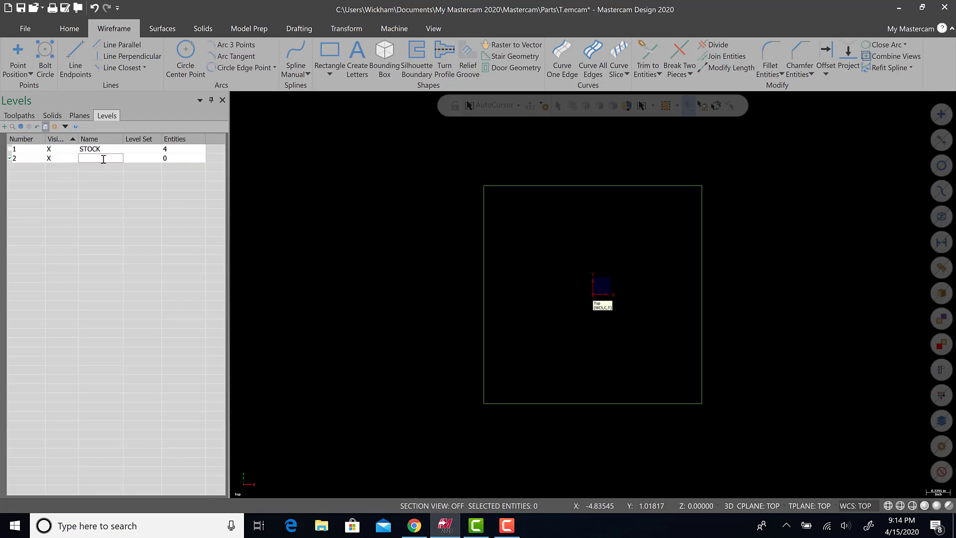
text(HOLES)
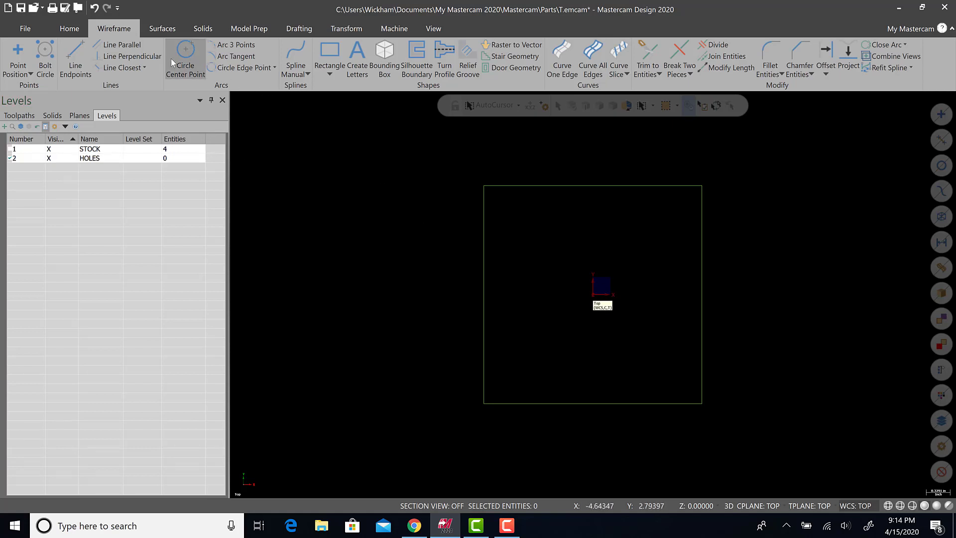
Draw a center-point circle at -3,-3 with diameter 2.
click(185, 58)
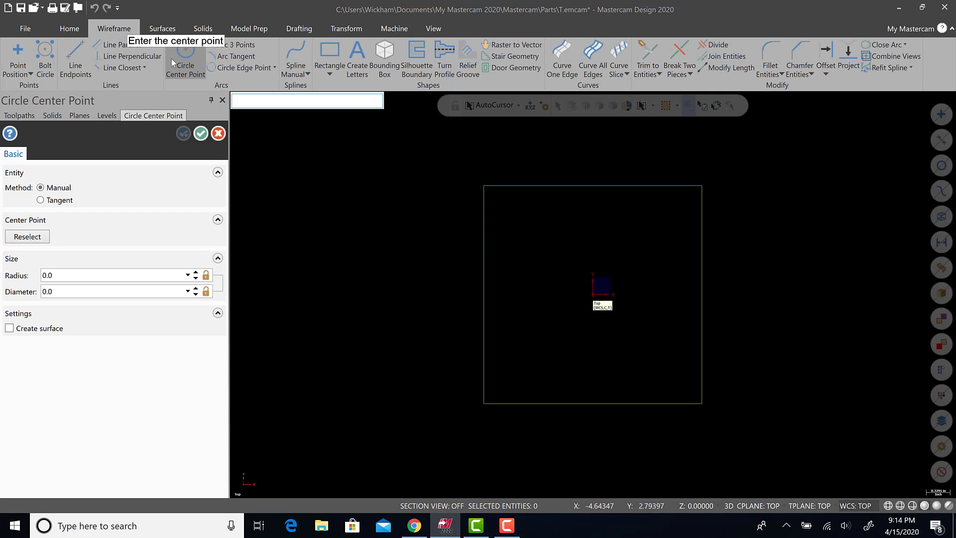
text(-3)
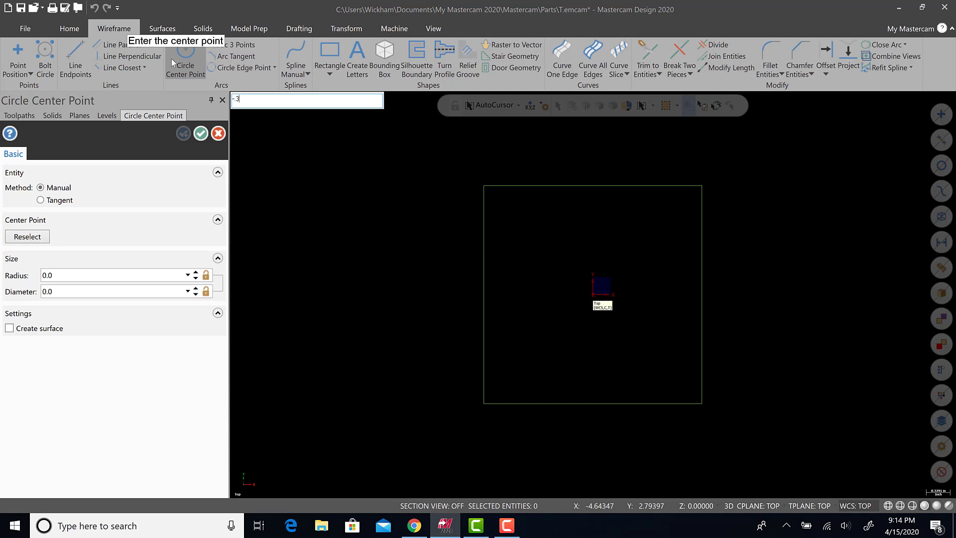
text(,-3)
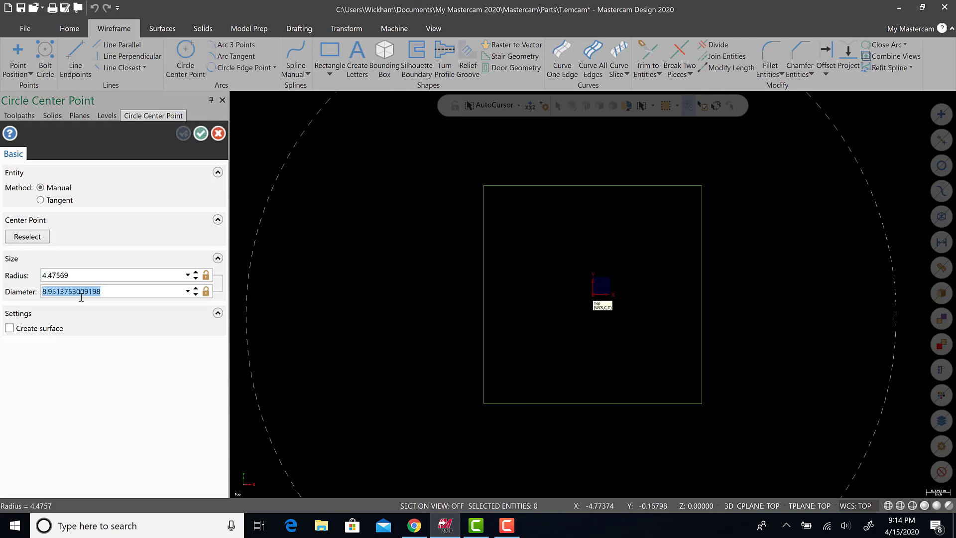
text(2)
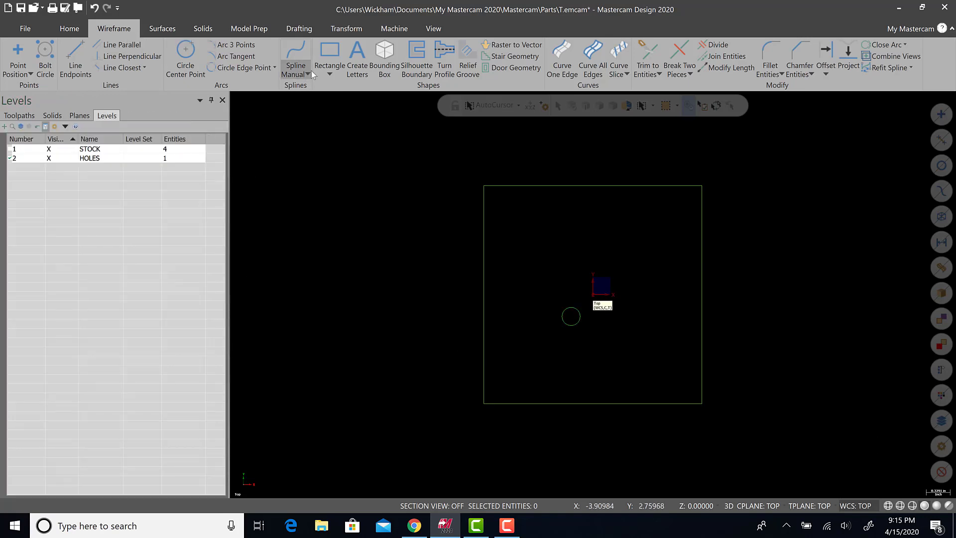
Translate-copy the hole 0.6 in X, placed to the left.
click(346, 28)
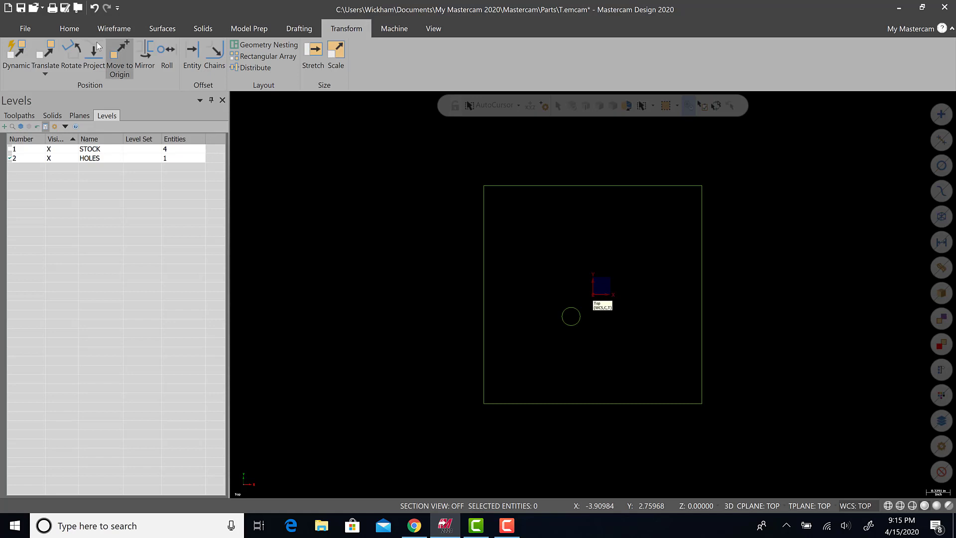
mouse_move(46, 50)
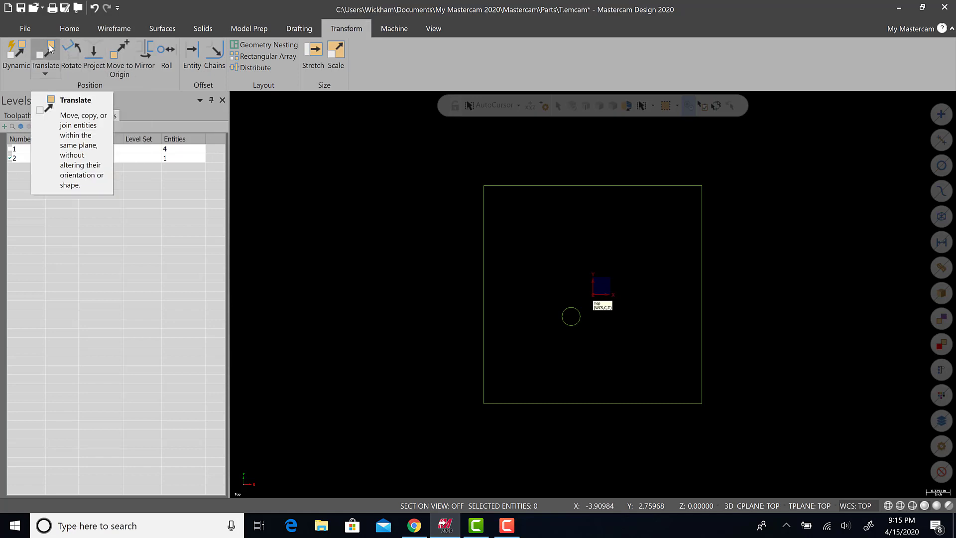
click(44, 52)
text(.)
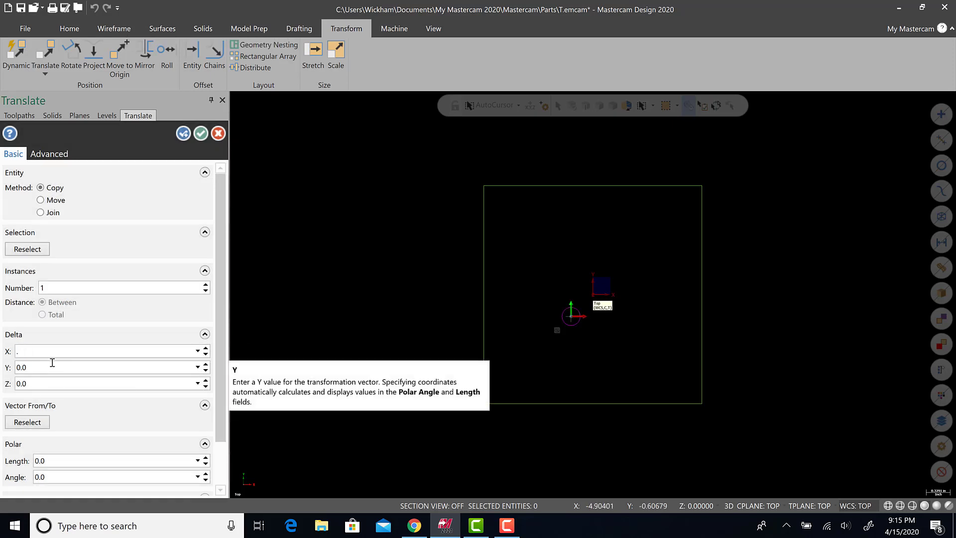
text(0.6)
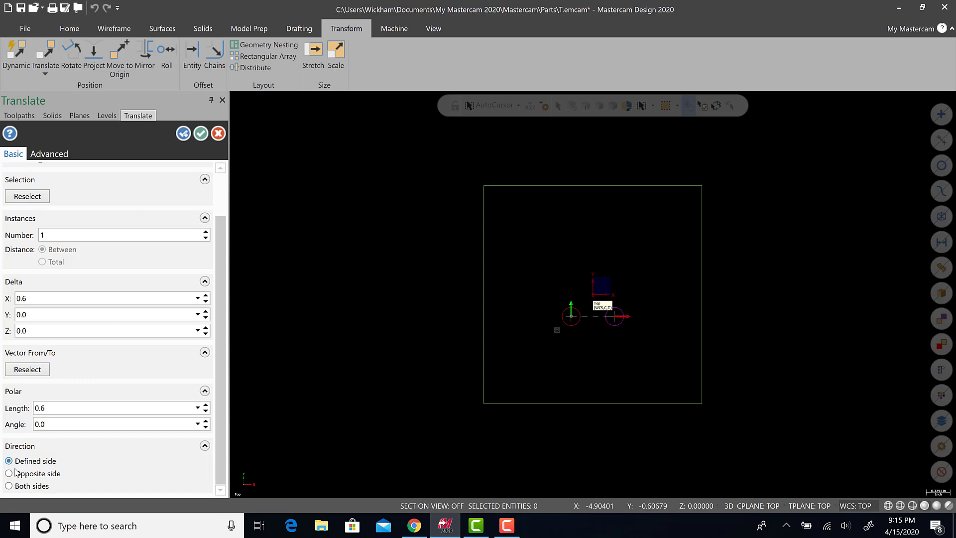
click(9, 474)
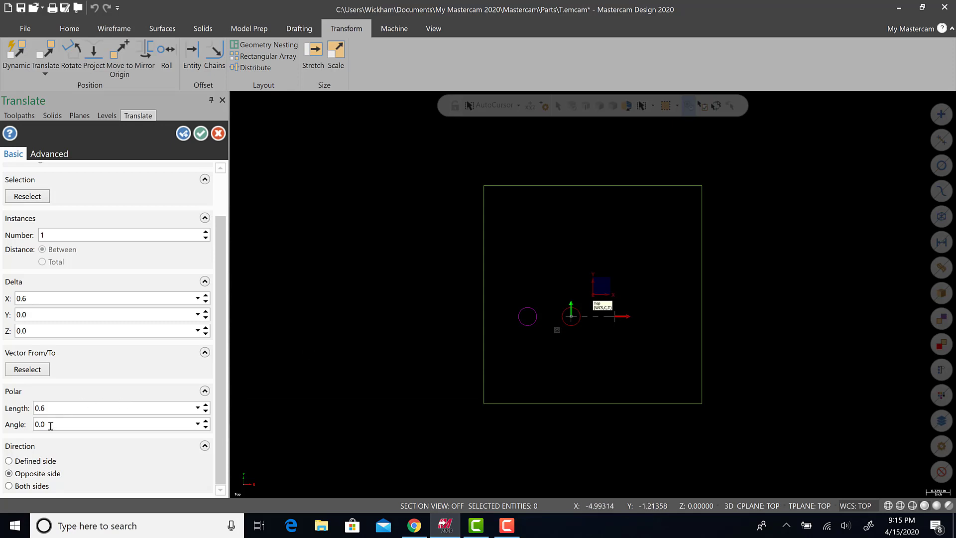
mouse_move(9, 474)
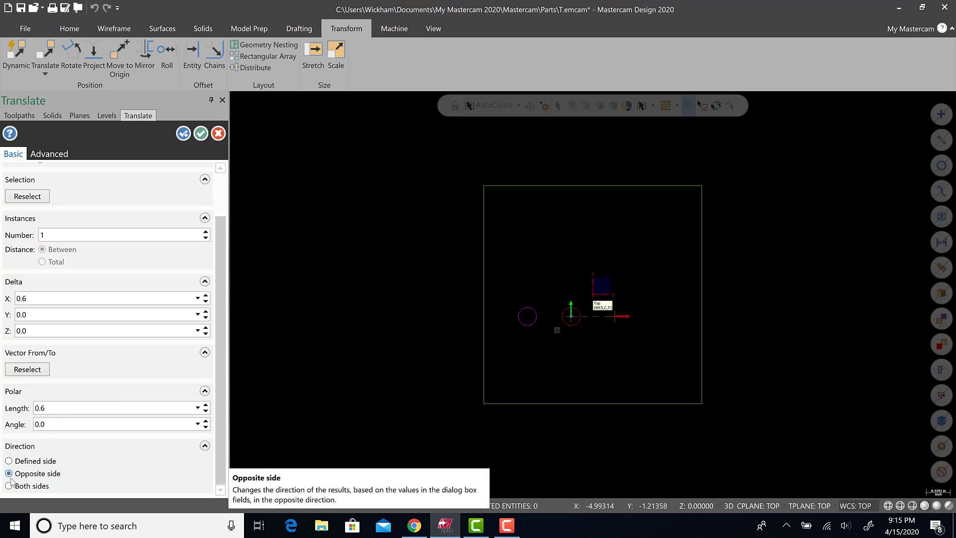
click(9, 460)
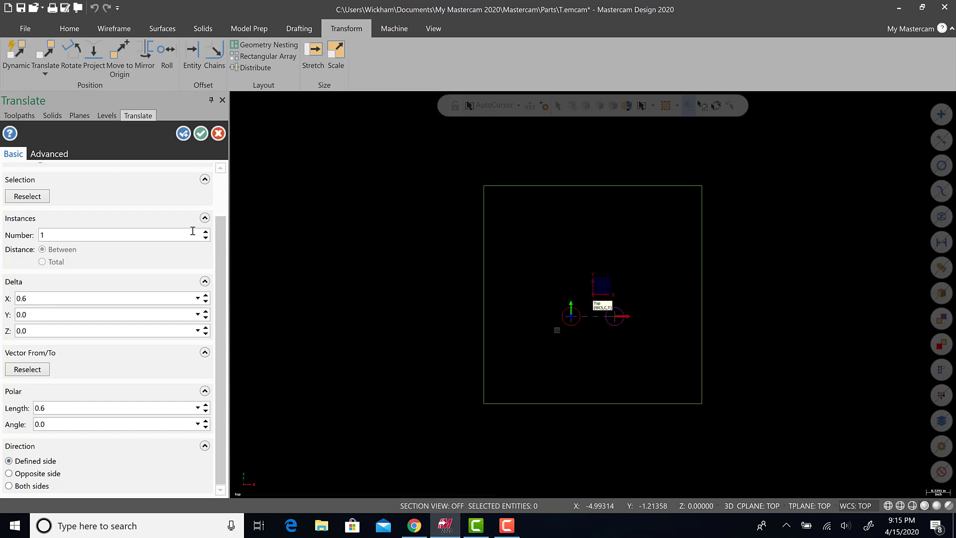
click(205, 231)
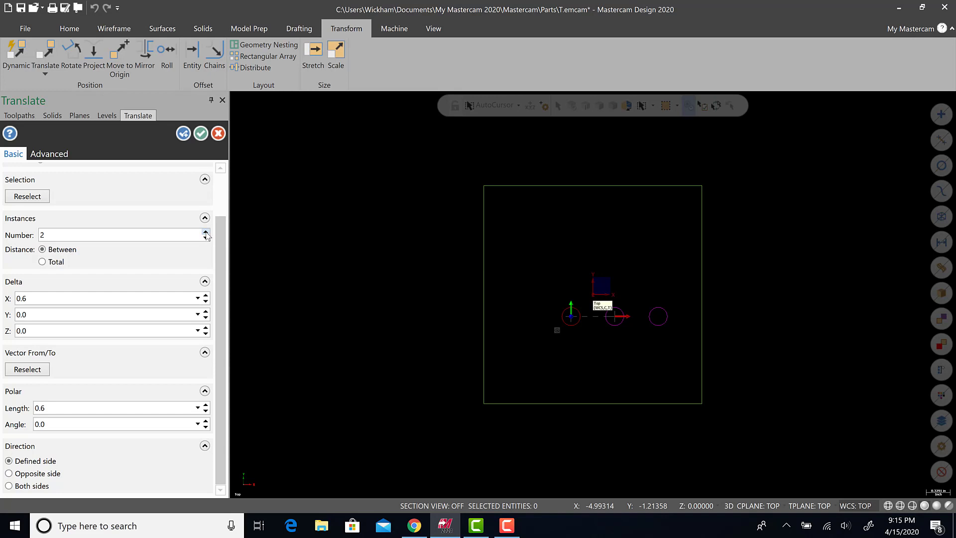
click(9, 473)
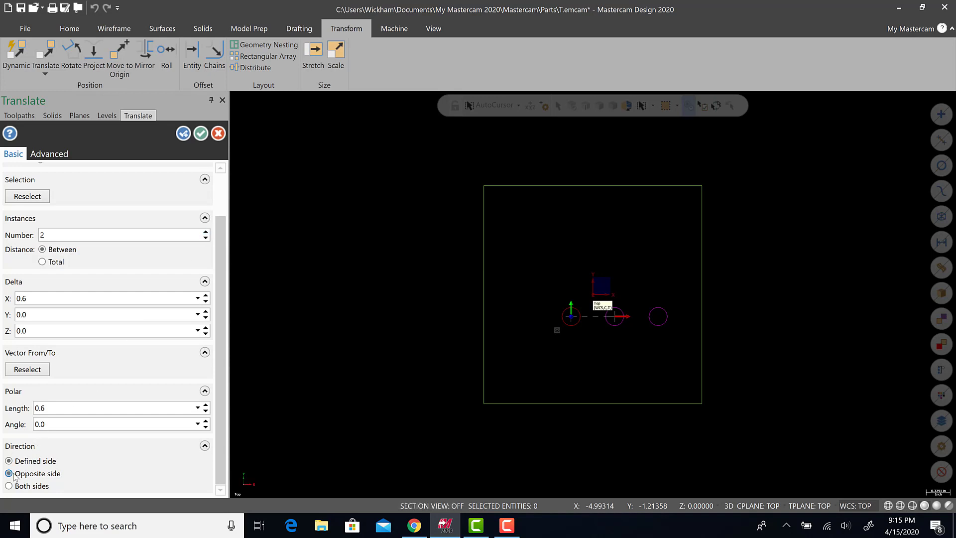
click(9, 485)
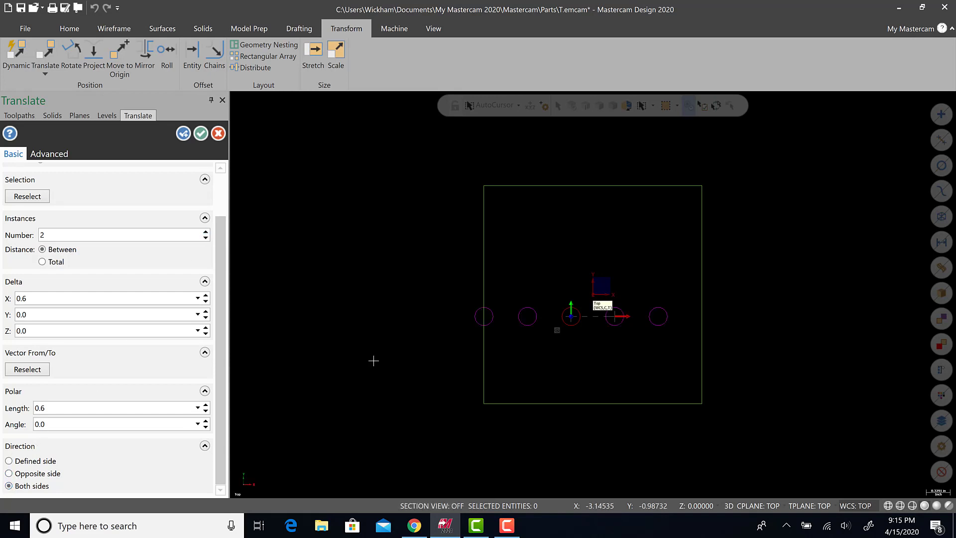
click(8, 485)
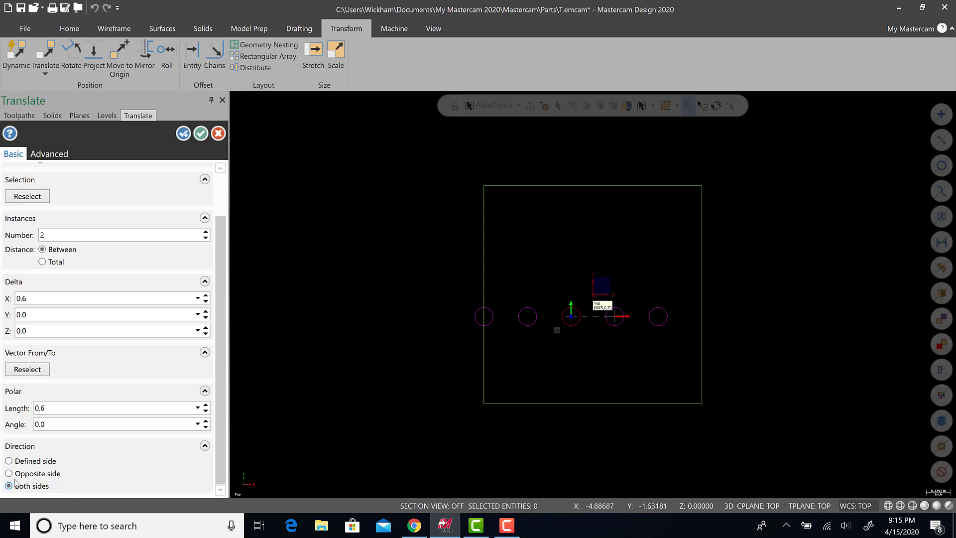
click(9, 473)
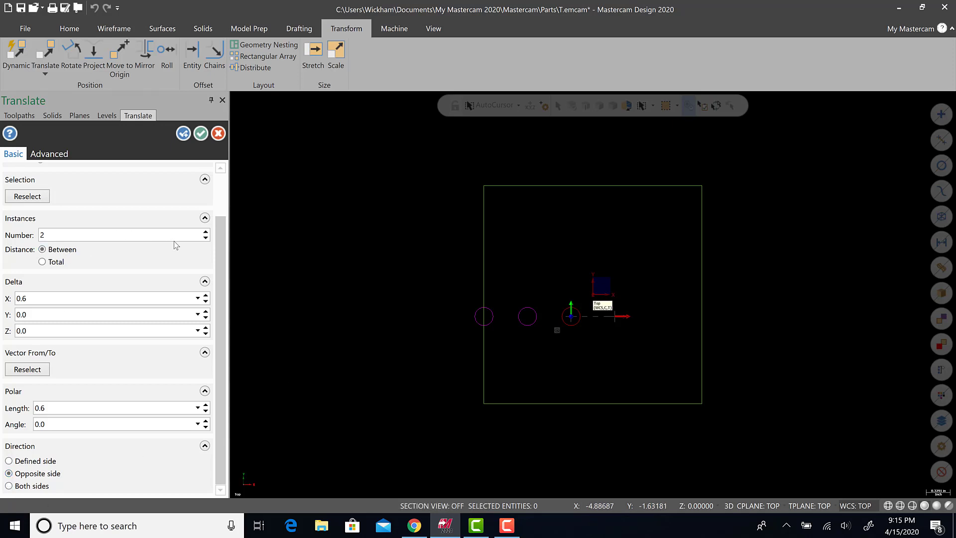
click(206, 238)
text(0)
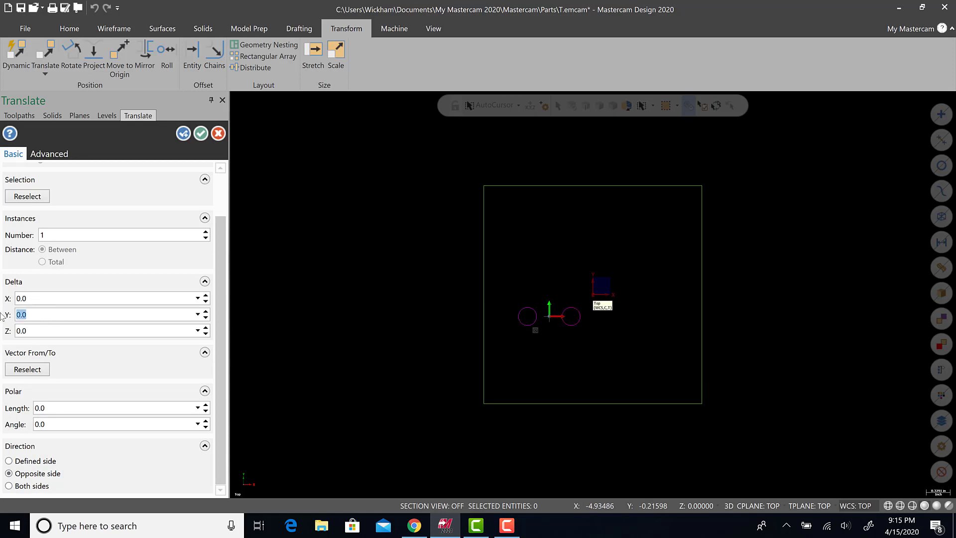
Copy the hole pair -0.6 in Y to form the 2x2 block.
text(-)
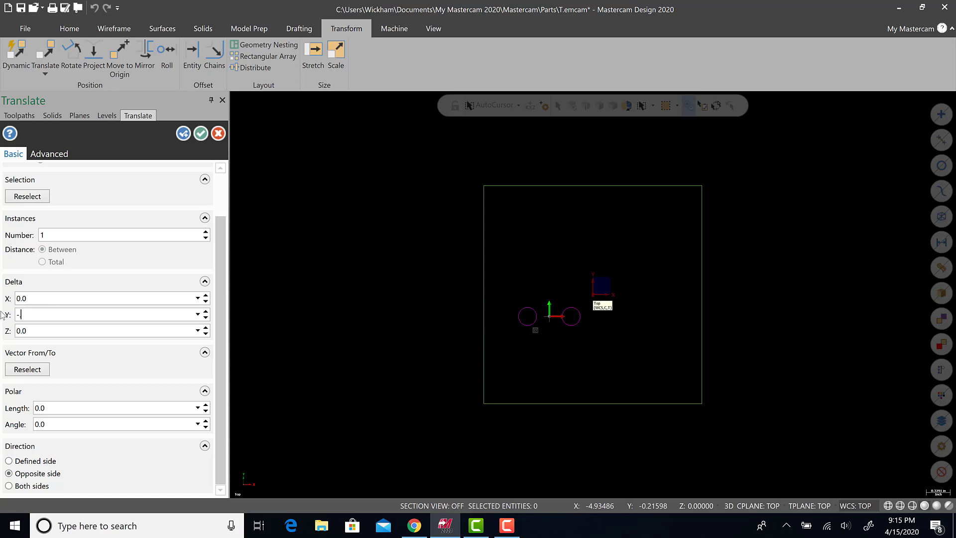
text(0.6)
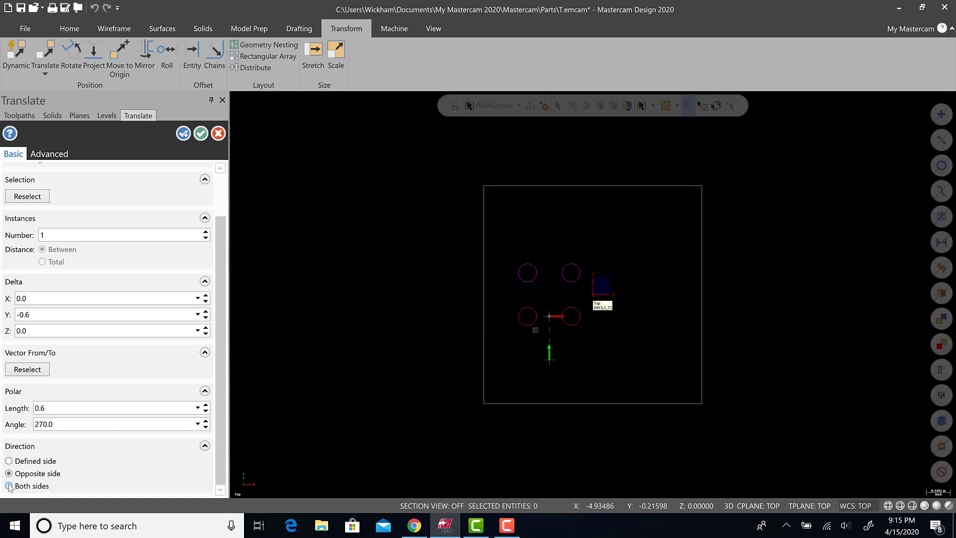
click(9, 462)
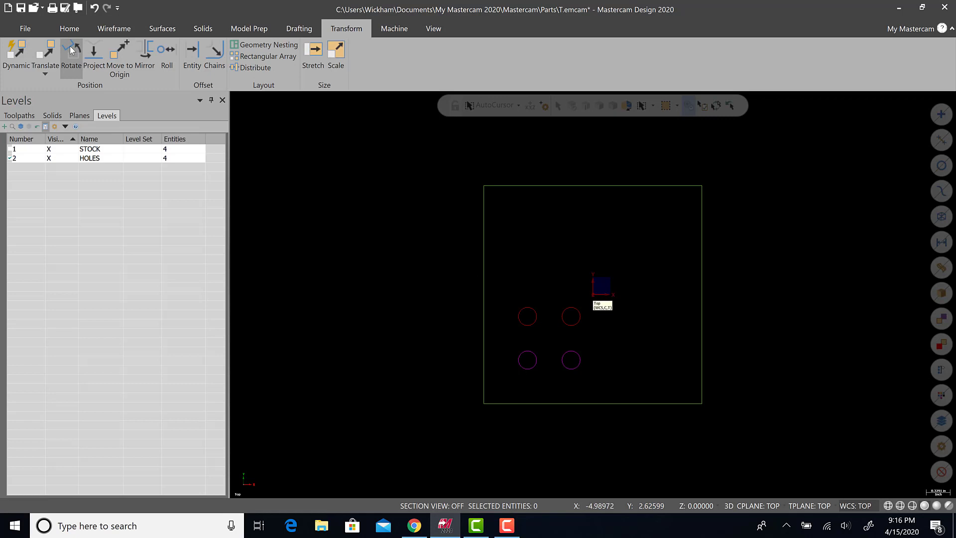
Window-select the four holes and mirror them about both axes.
click(144, 55)
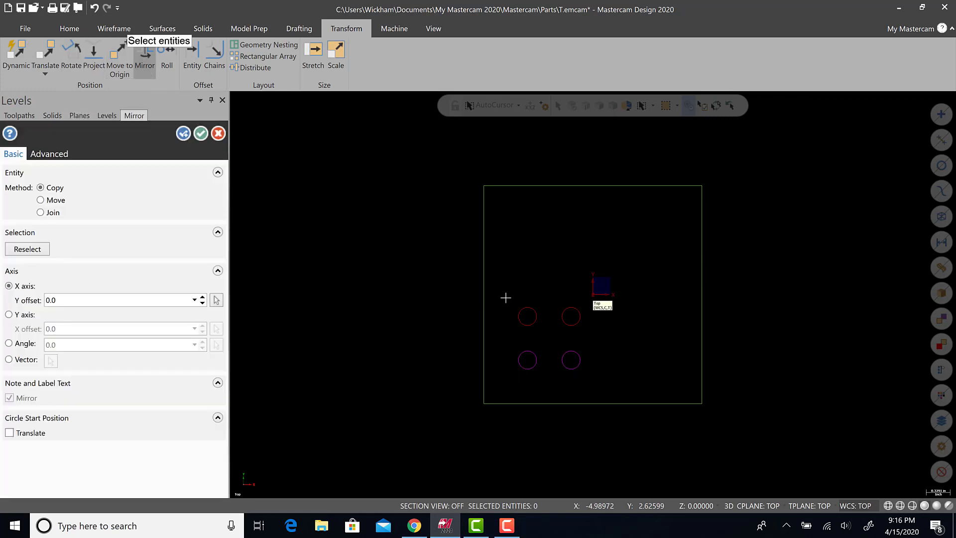
drag(505, 298, 583, 384)
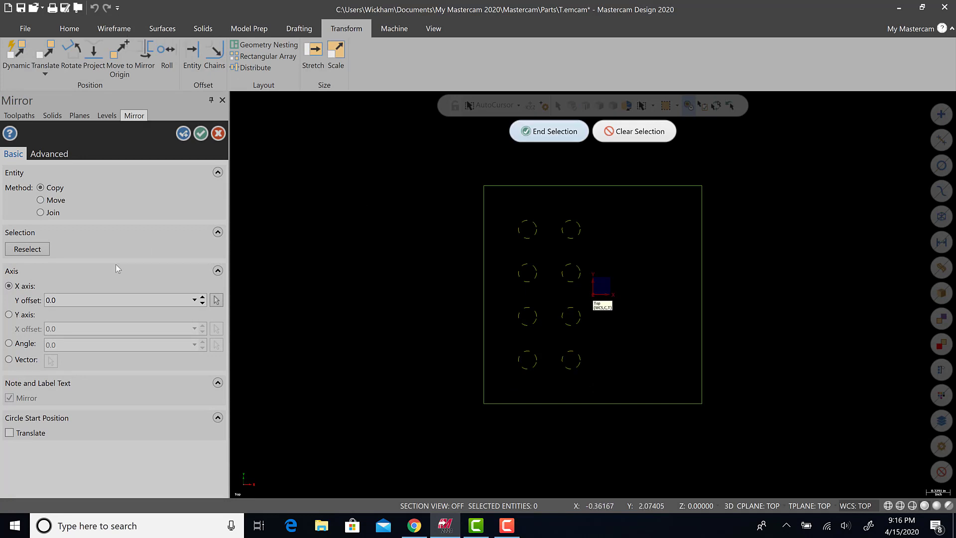
click(10, 315)
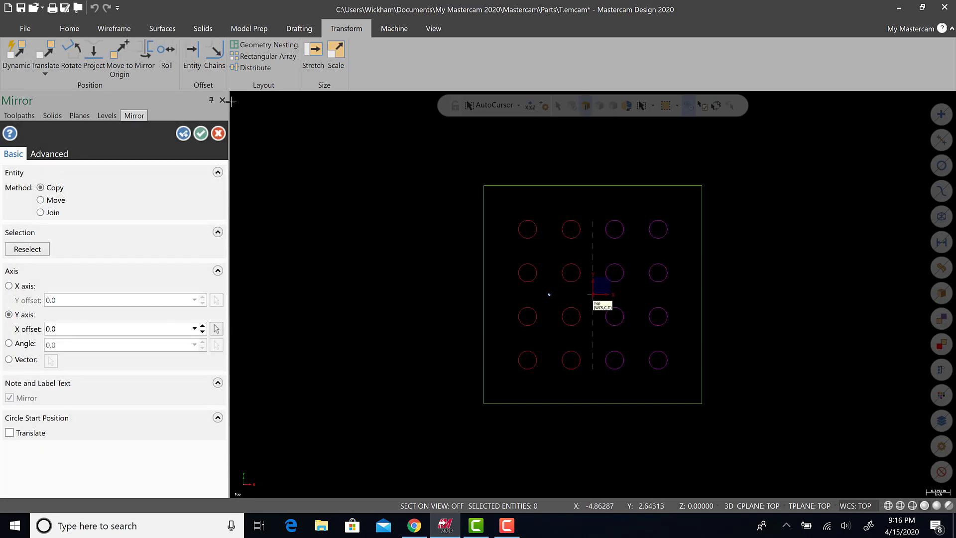
click(106, 115)
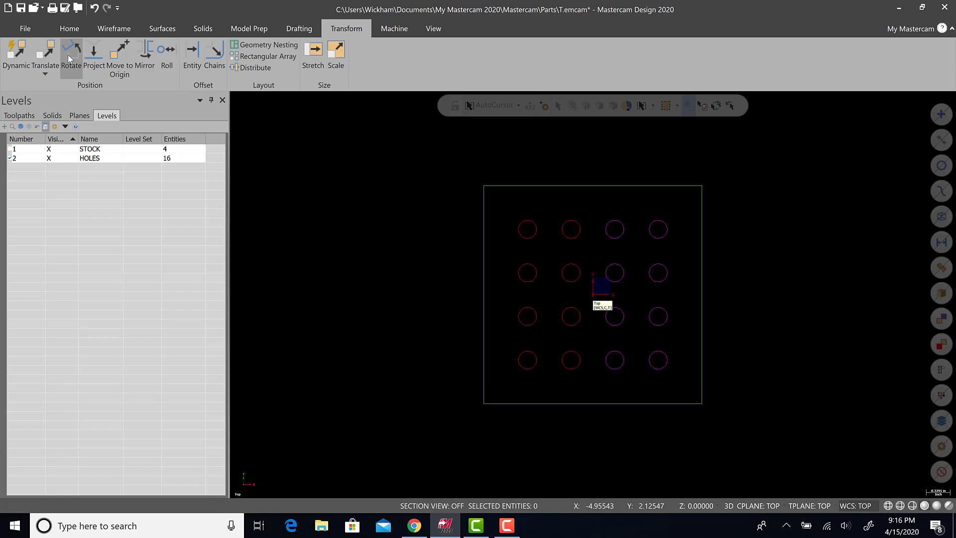
Rotate the whole hole grid by 45 degrees.
click(70, 58)
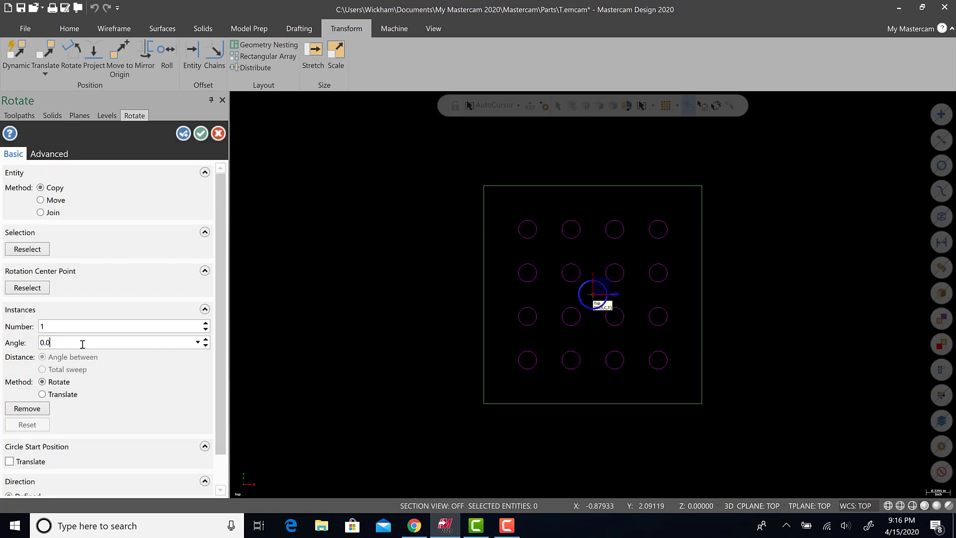
text(45)
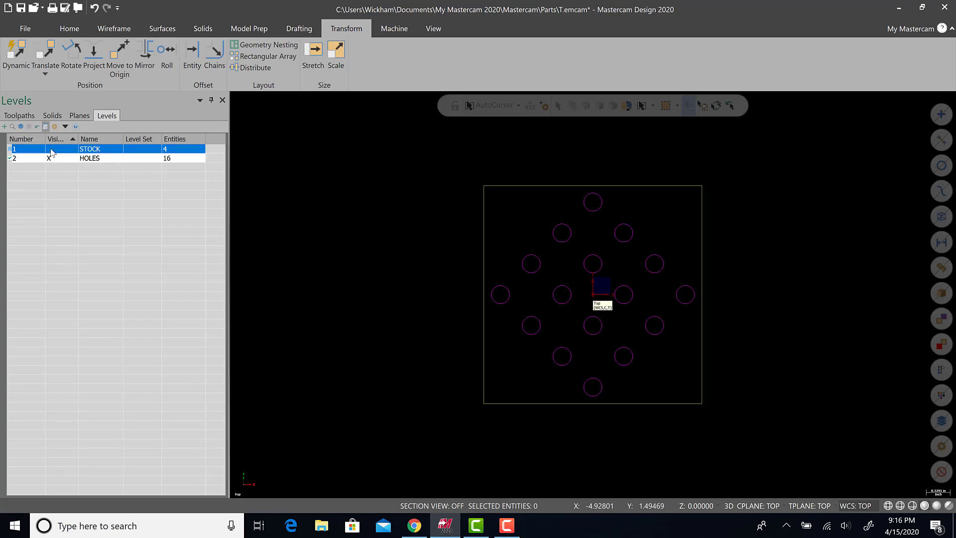
Select the HOLES level and begin creating level 3 in the Levels manager.
right_click(88, 148)
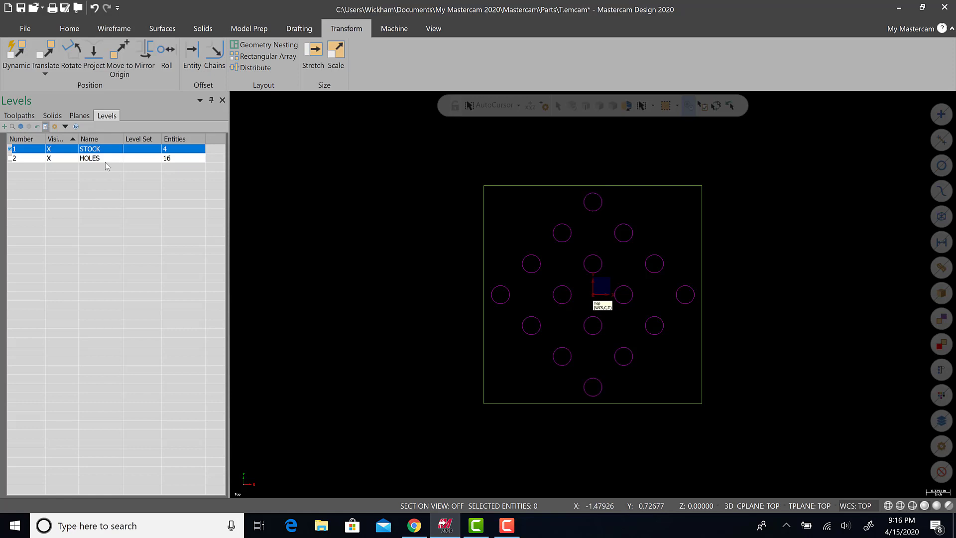
click(89, 158)
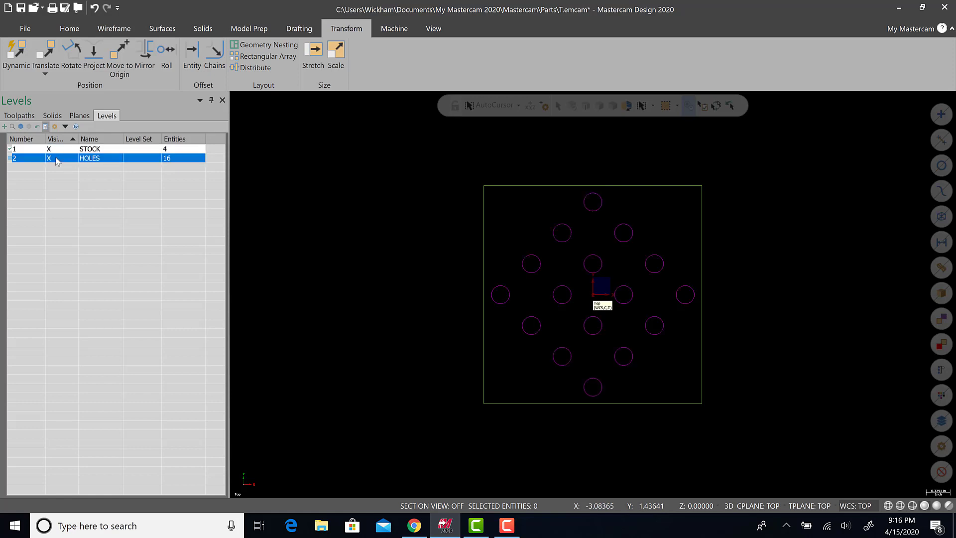
mouse_move(468, 344)
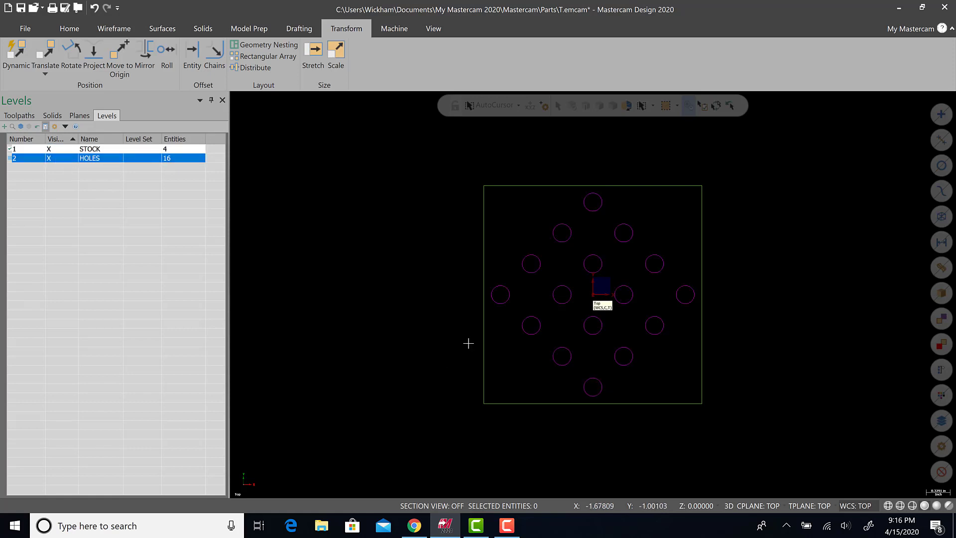
right_click(599, 283)
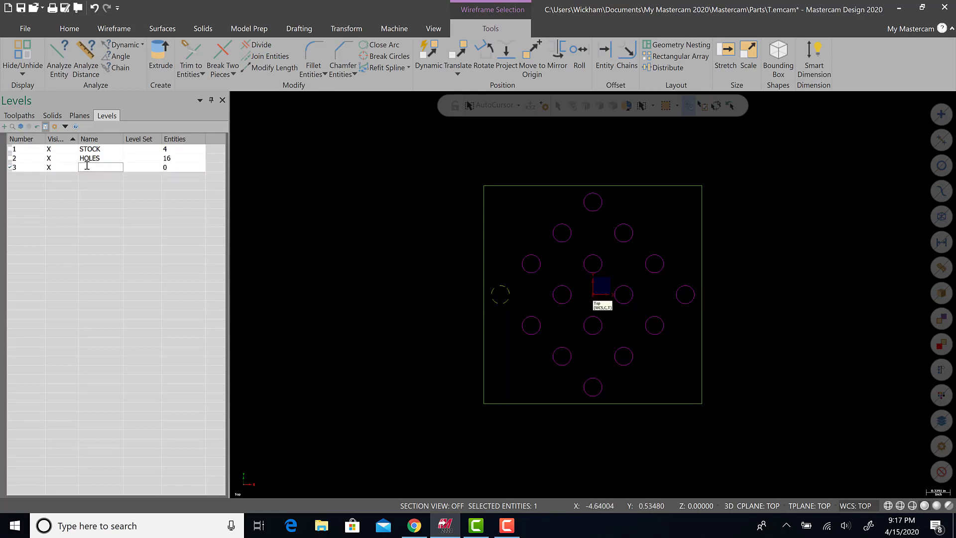
Enter EXAMPLE HOLE as the name of level 3.
text(XAMPLE HOLE)
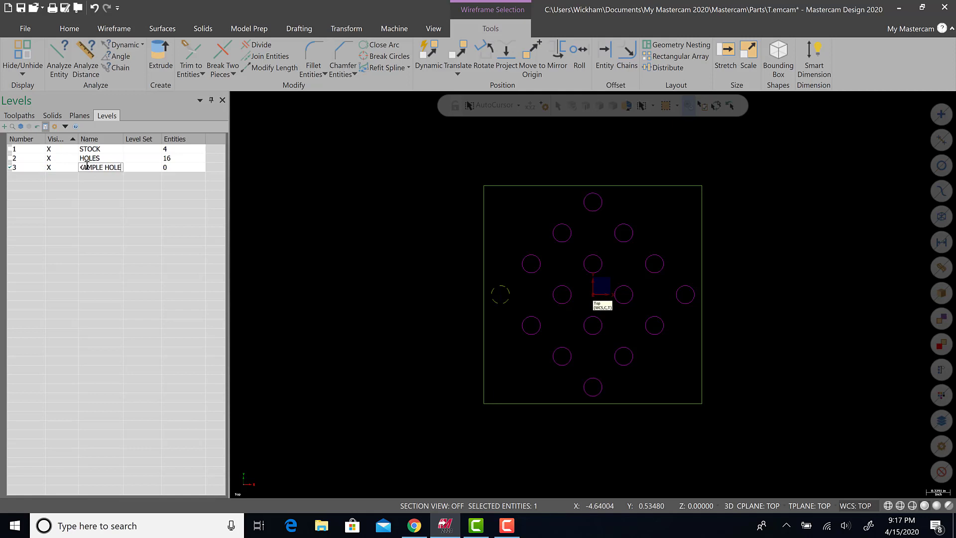
right_click(595, 299)
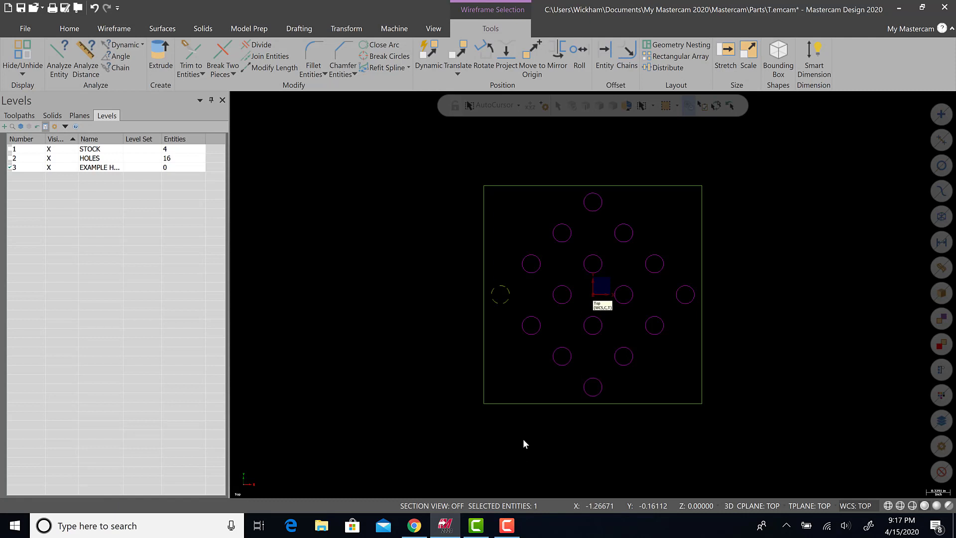
Reassign the leftmost hole to level 3, EXAMPLE HOLE, via its entity properties.
click(500, 294)
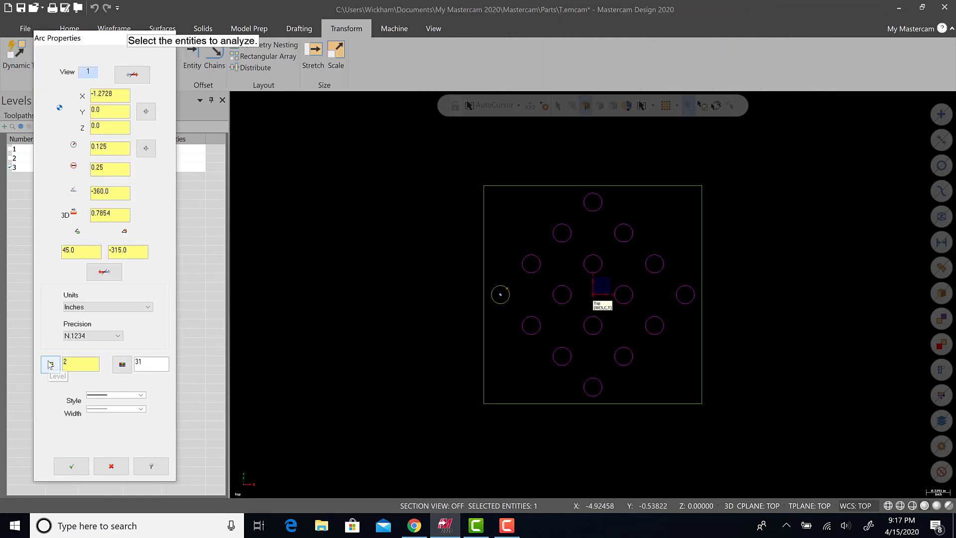
click(50, 364)
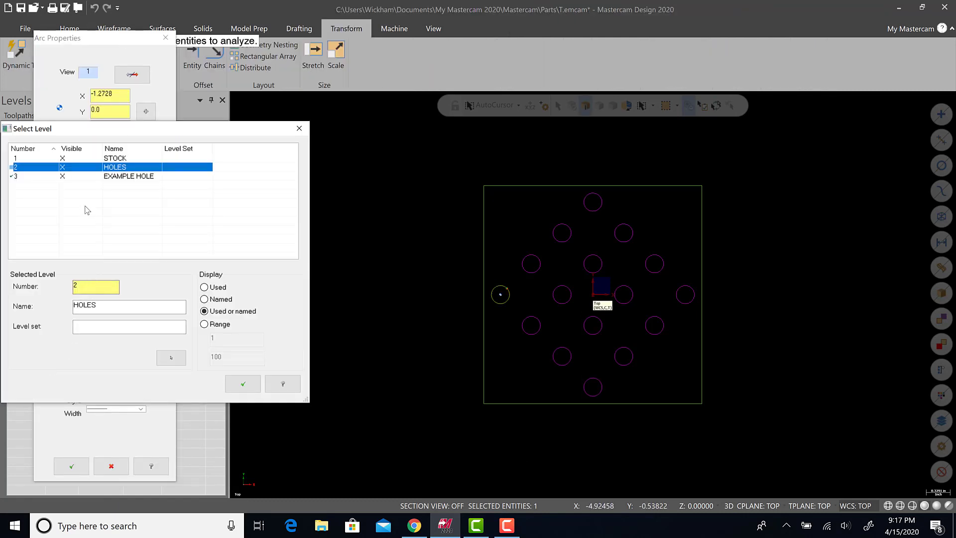
click(128, 176)
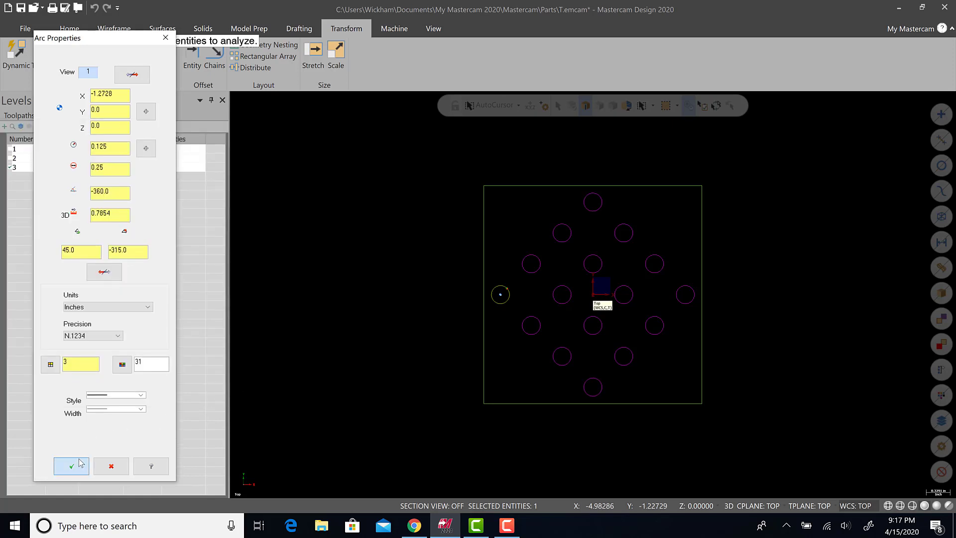
click(71, 466)
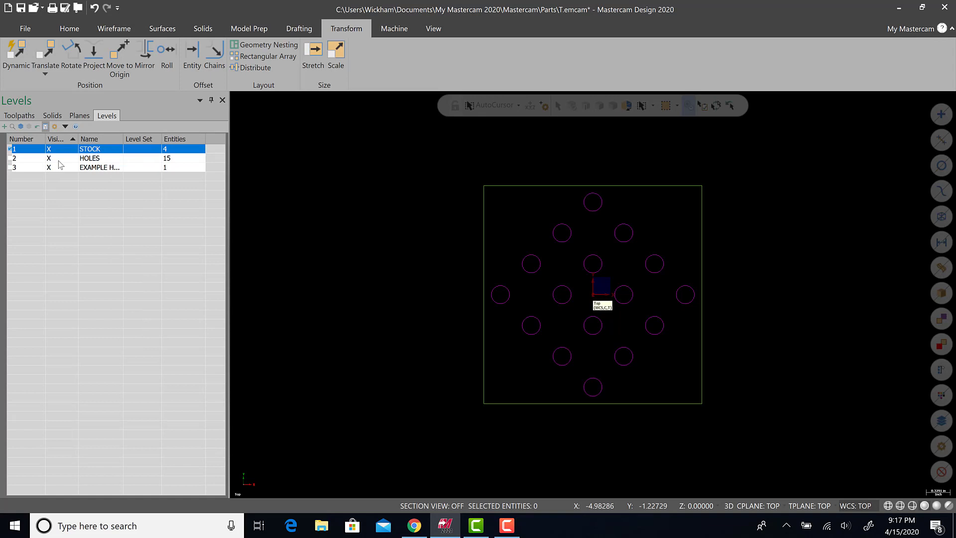
click(99, 168)
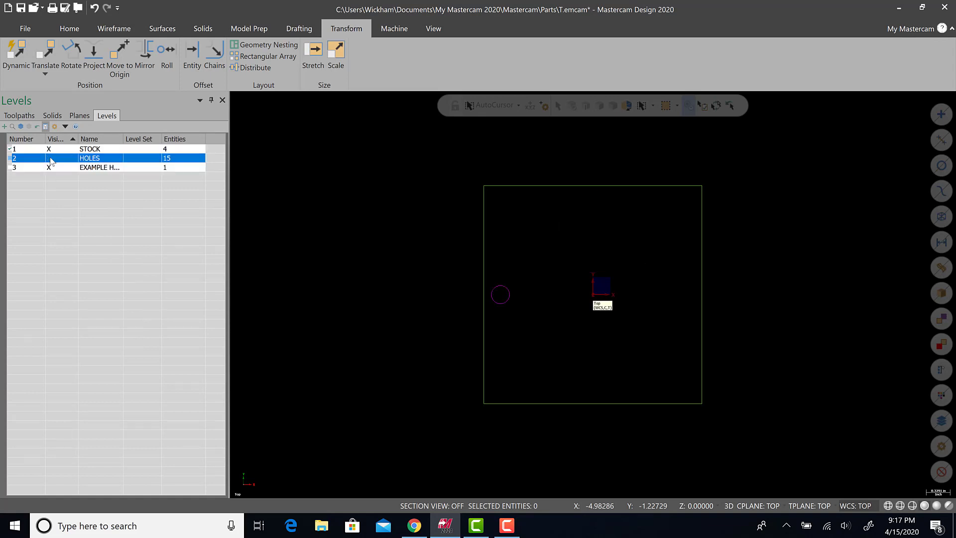
click(48, 157)
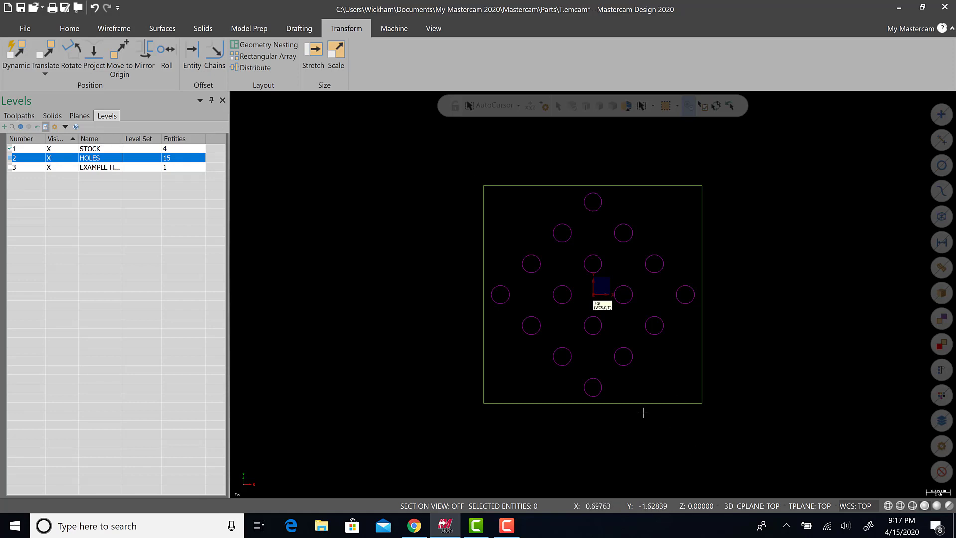
mouse_move(544, 239)
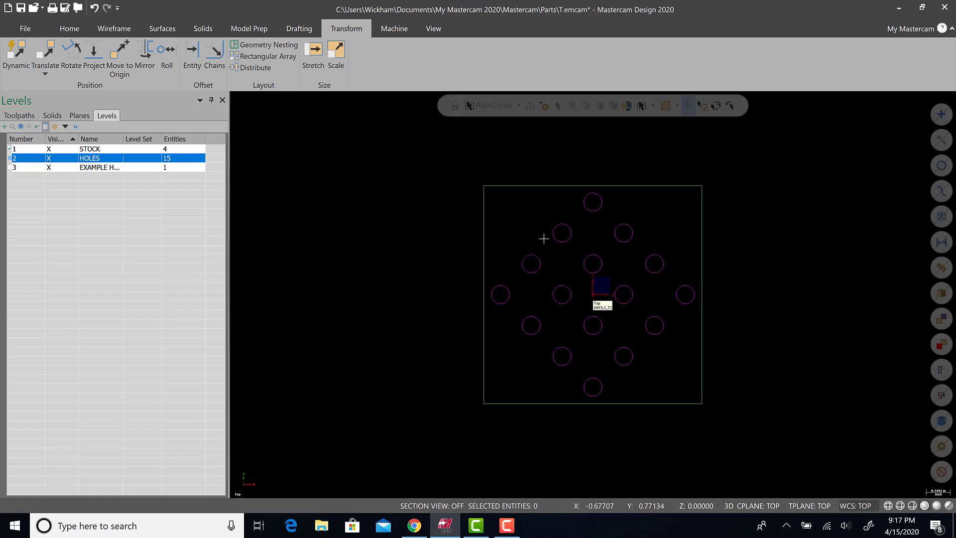
mouse_move(539, 244)
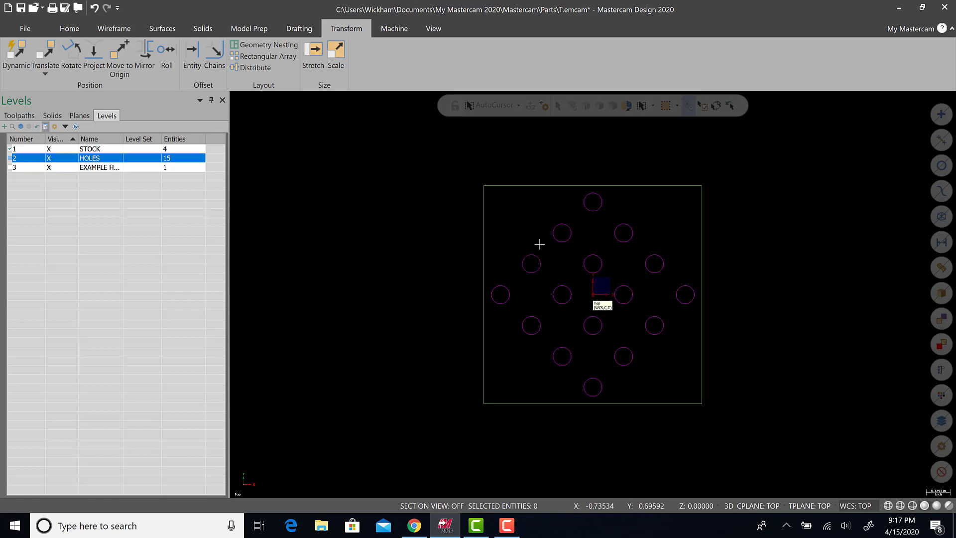